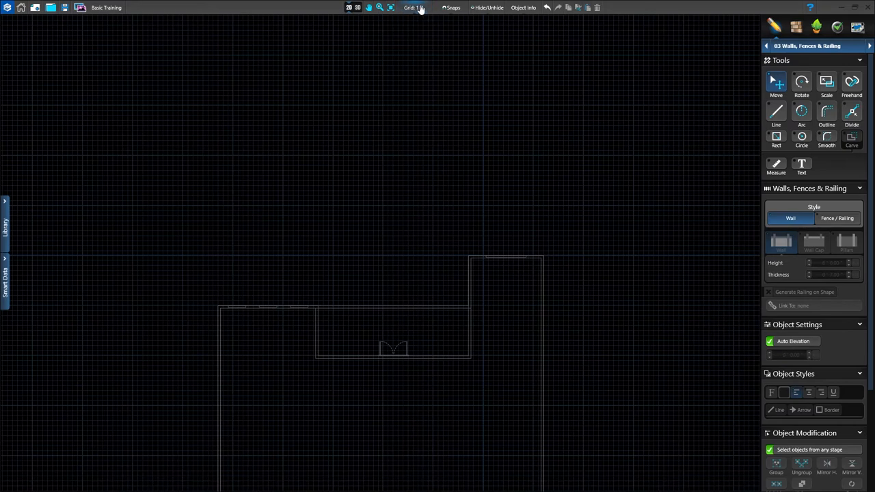
Draw a 6 ft high, 7 in thick wall from the house's left side up the yard
{"action": "left_click", "coordinate": [450, 7]}
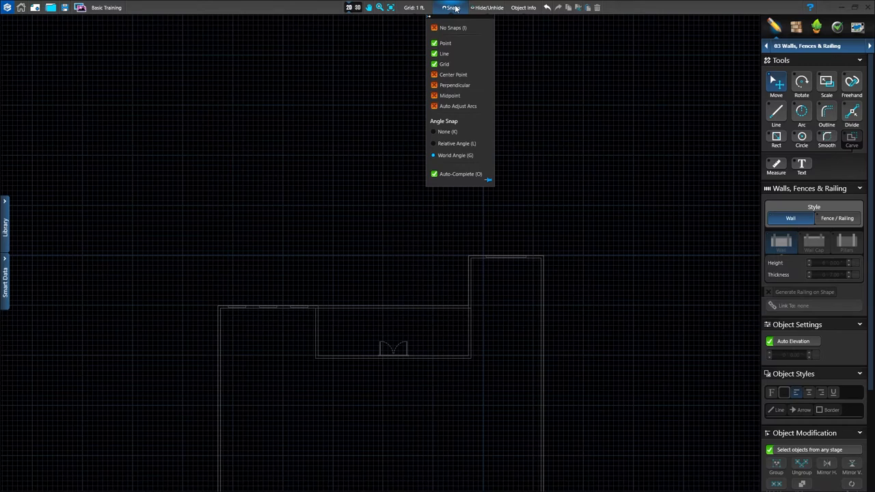
{"action": "left_click", "coordinate": [534, 99]}
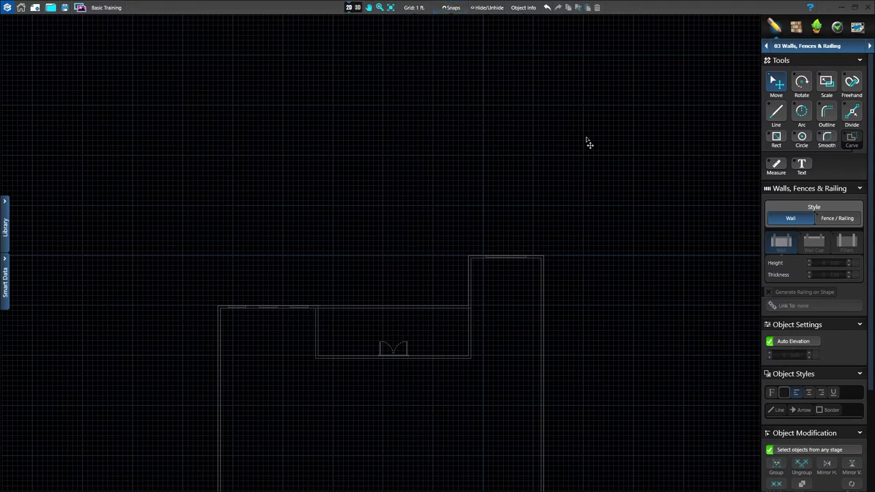
{"action": "mouse_move", "coordinate": [744, 216]}
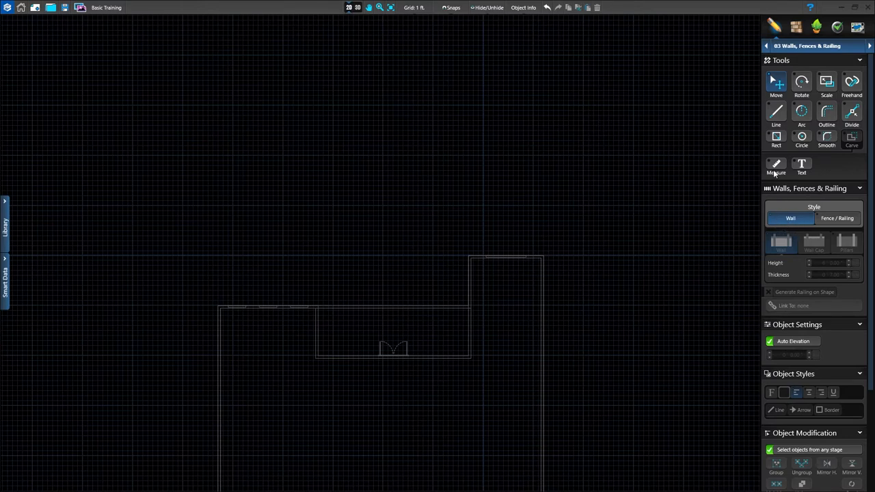
{"action": "mouse_move", "coordinate": [775, 164]}
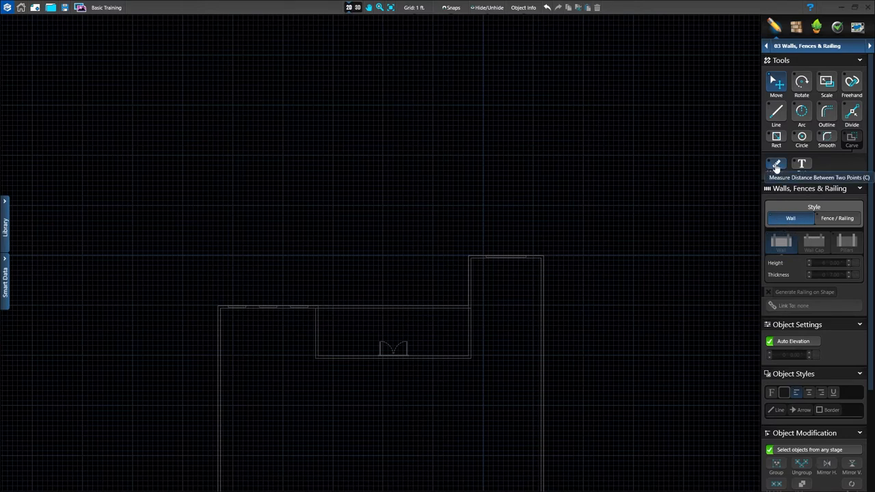
{"action": "mouse_move", "coordinate": [593, 180]}
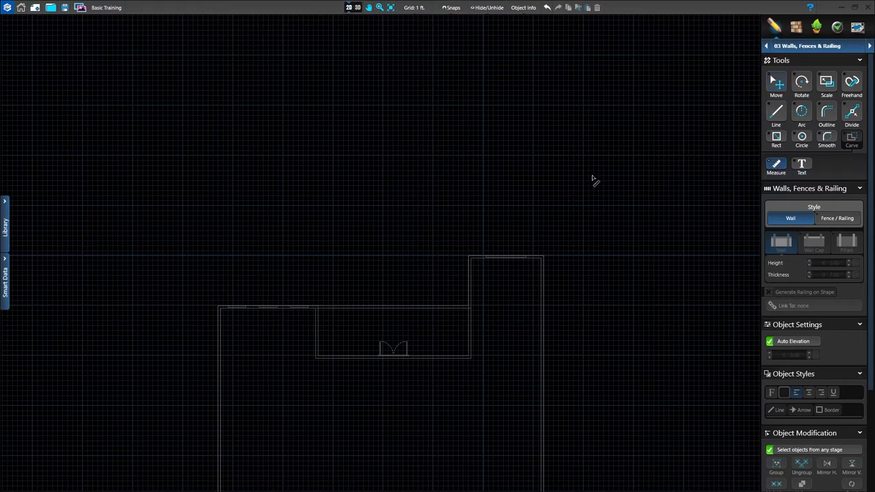
{"action": "mouse_move", "coordinate": [220, 310]}
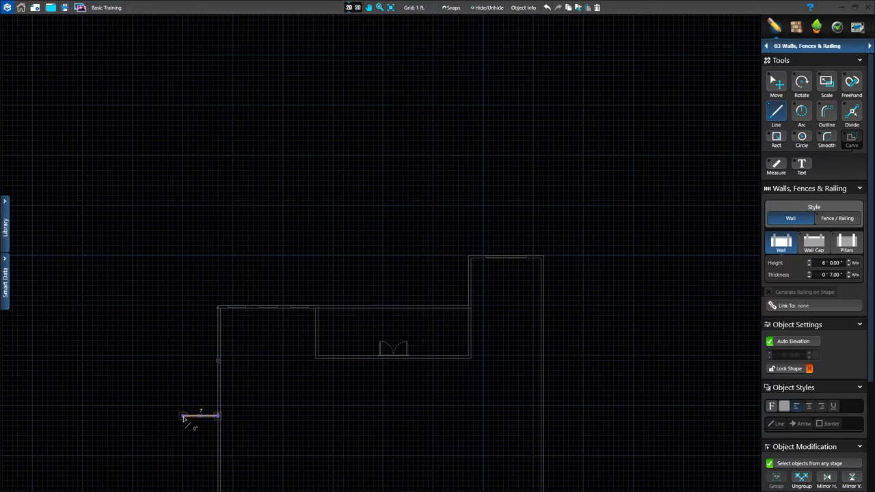
{"action": "left_click_drag", "start_coordinate": [185, 417], "coordinate": [186, 347]}
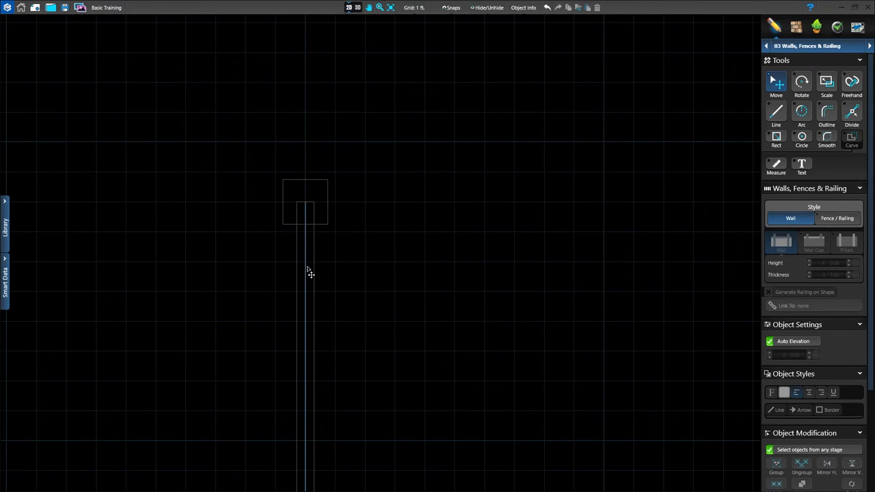
{"action": "mouse_move", "coordinate": [310, 245]}
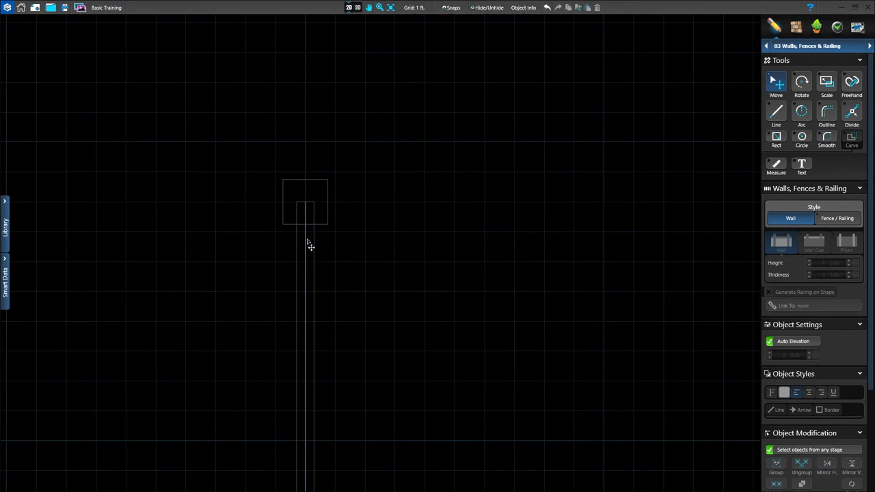
{"action": "mouse_move", "coordinate": [312, 256]}
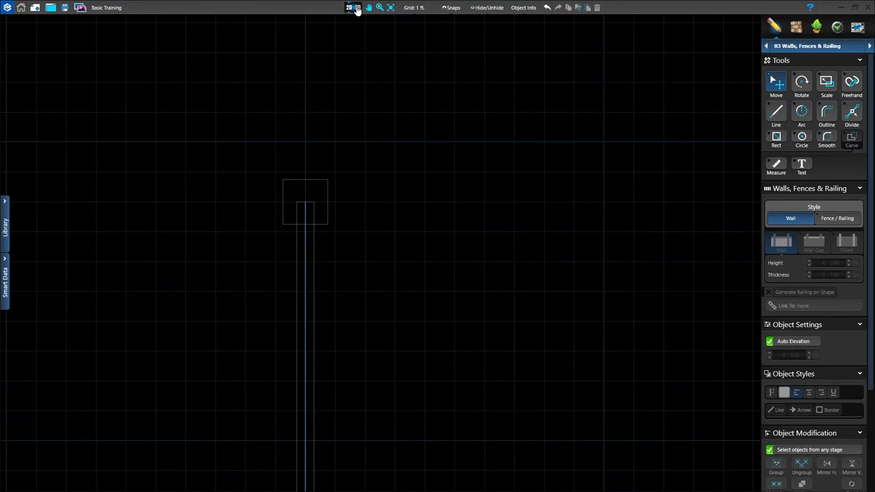
{"action": "mouse_move", "coordinate": [354, 7]}
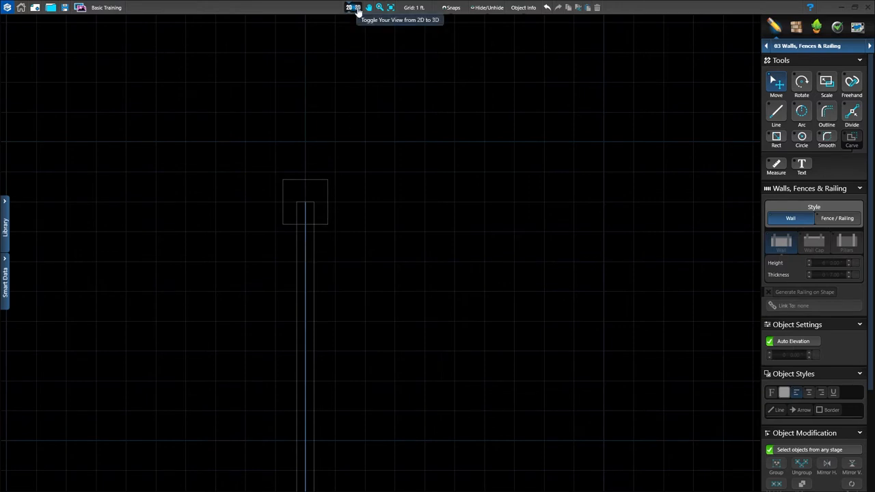
In 3D, make the wall 5'6" by 8" and give its cap a 10-in WallCoping profile
{"action": "left_click", "coordinate": [348, 7]}
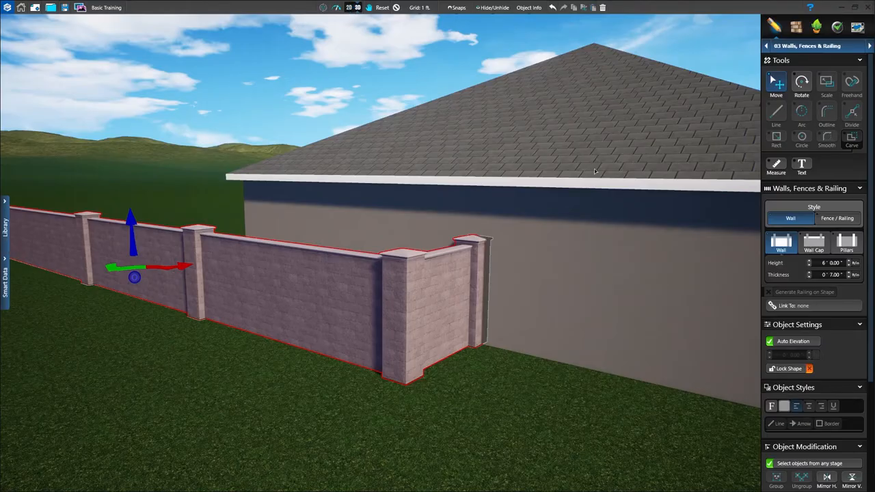
{"action": "mouse_move", "coordinate": [613, 179]}
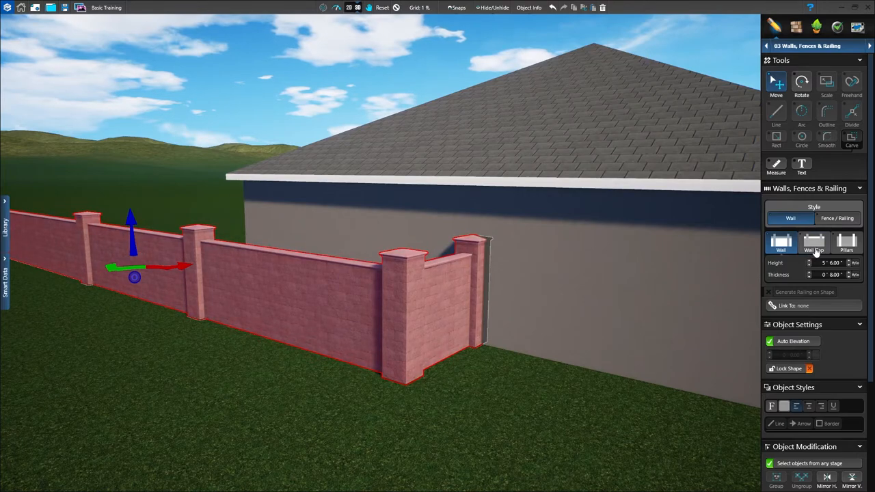
{"action": "left_click", "coordinate": [814, 244]}
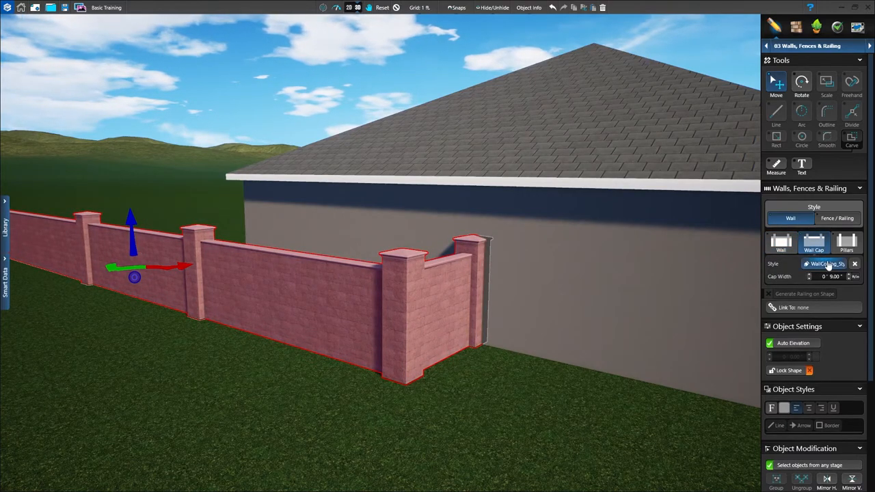
{"action": "left_click", "coordinate": [820, 264]}
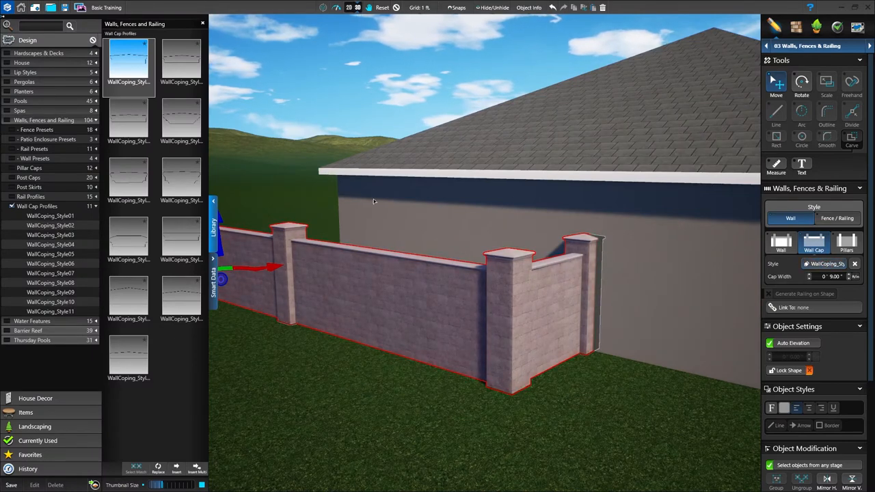
{"action": "left_click", "coordinate": [181, 240]}
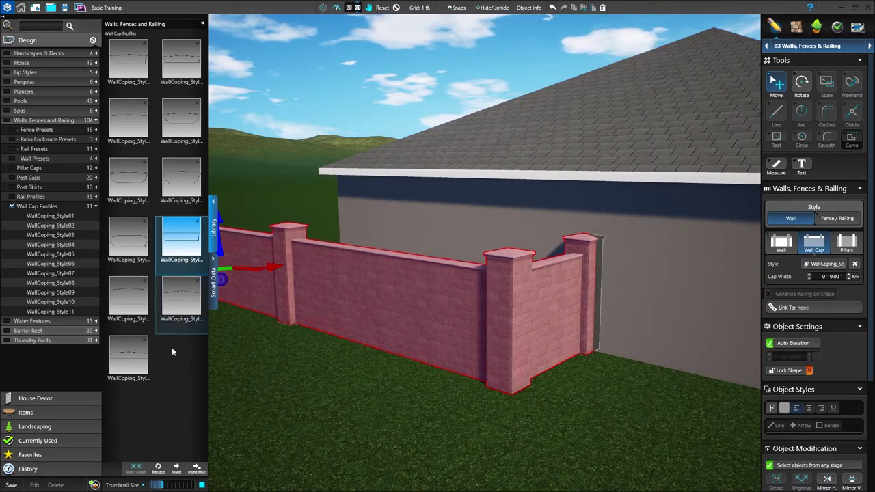
{"action": "left_click", "coordinate": [176, 468]}
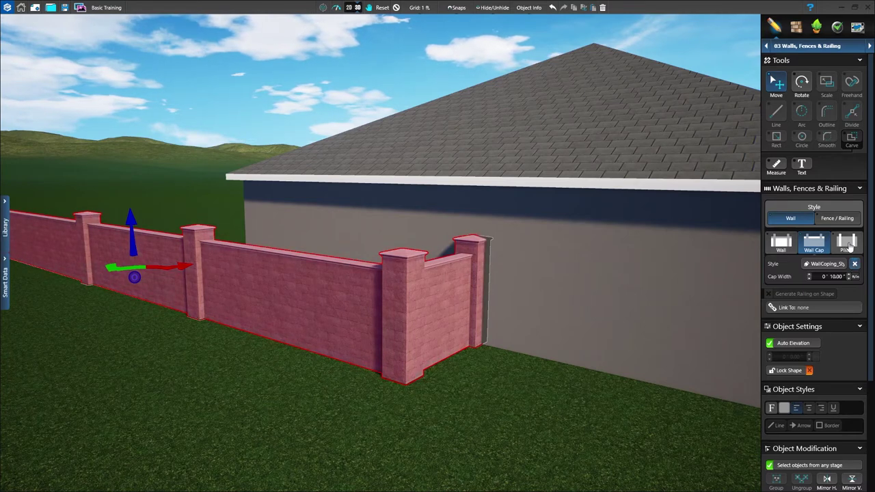
Set pillars to 1'3" wide, 5'9" high, 15' spacing with Style 06 caps, then shift one pillar
{"action": "left_click", "coordinate": [844, 244]}
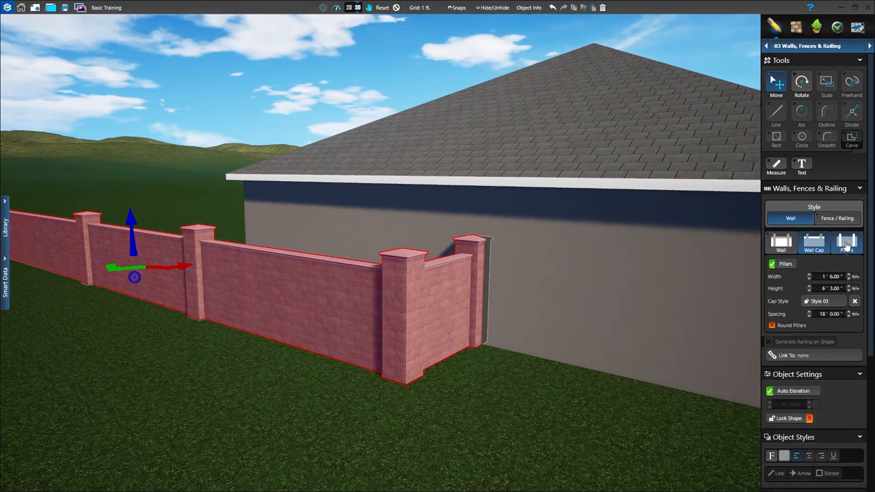
{"action": "left_click", "coordinate": [845, 244]}
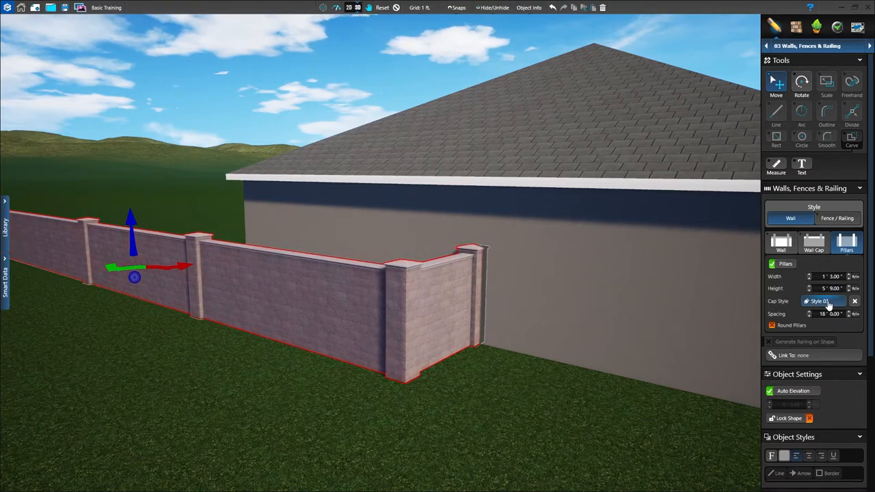
{"action": "left_click", "coordinate": [823, 302]}
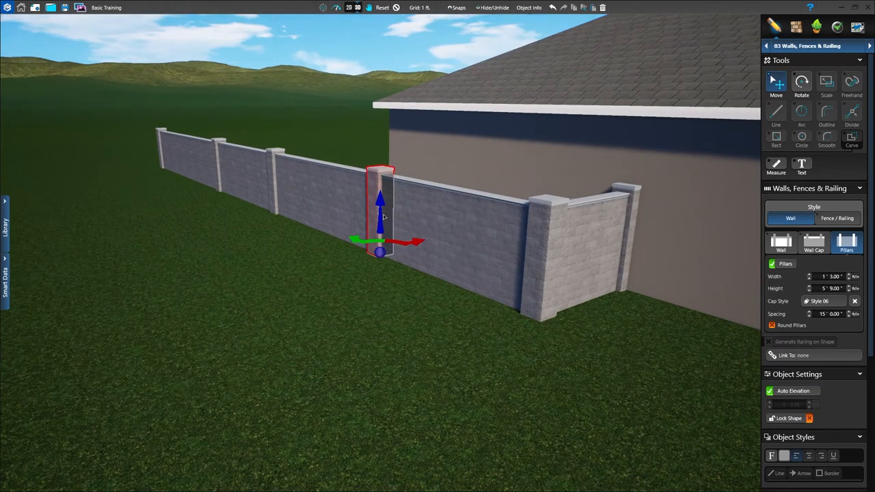
{"action": "left_click_drag", "start_coordinate": [380, 205], "coordinate": [380, 198]}
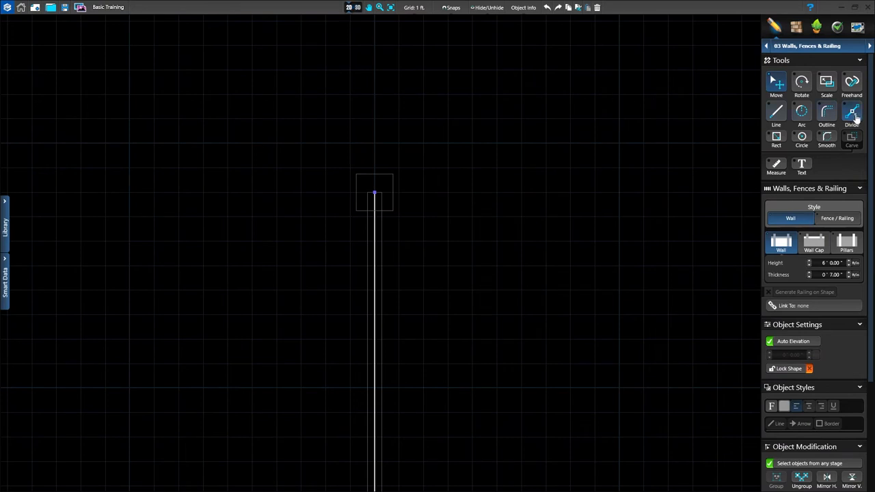
{"action": "mouse_move", "coordinate": [864, 123]}
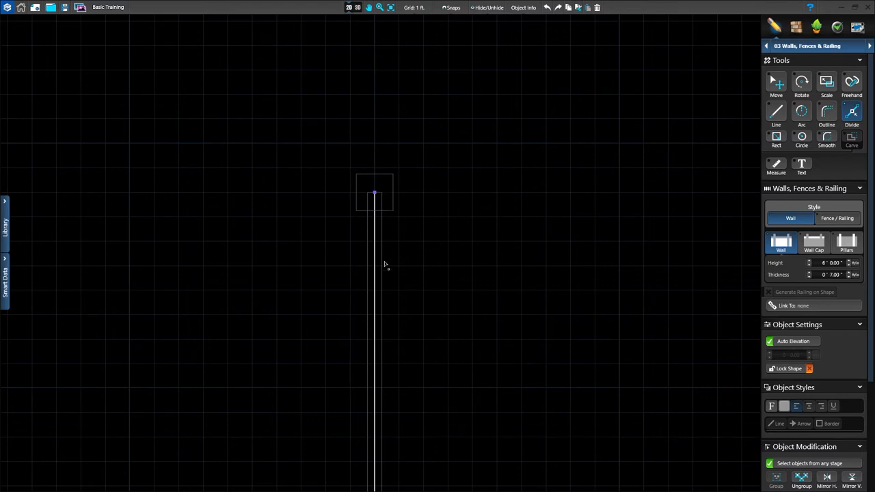
{"action": "mouse_move", "coordinate": [386, 333]}
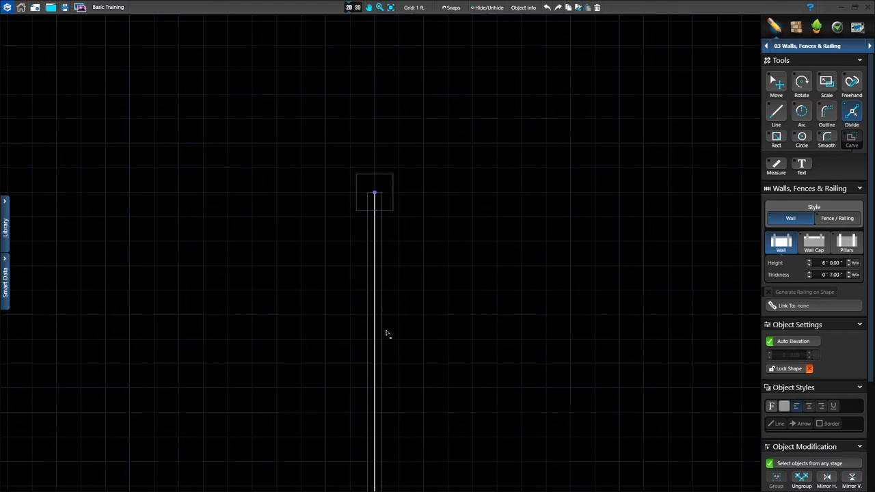
{"action": "mouse_move", "coordinate": [385, 372]}
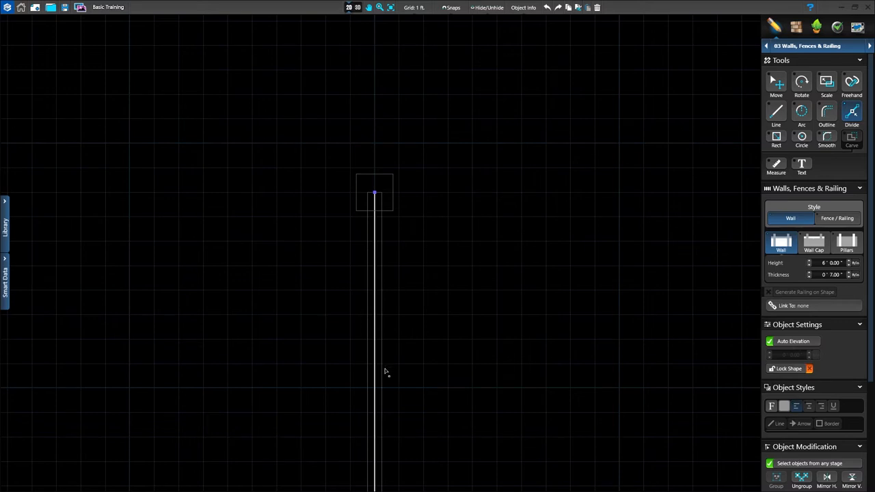
{"action": "mouse_move", "coordinate": [374, 388]}
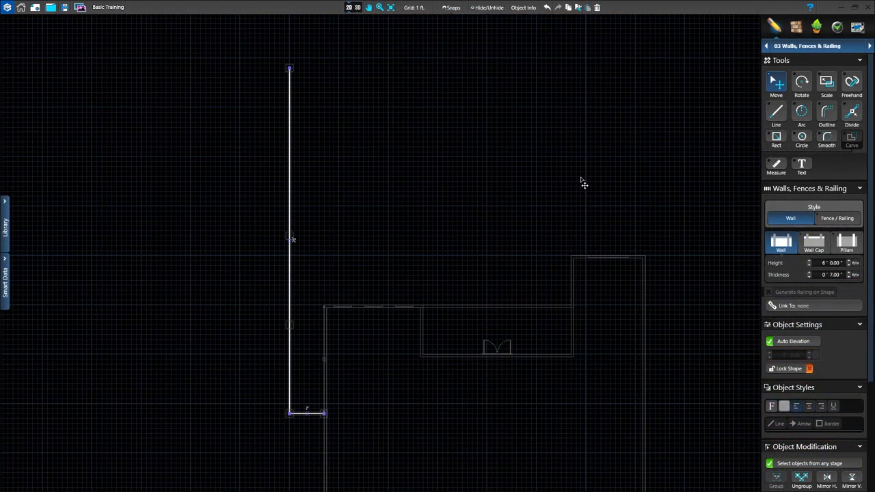
{"action": "mouse_move", "coordinate": [20, 222]}
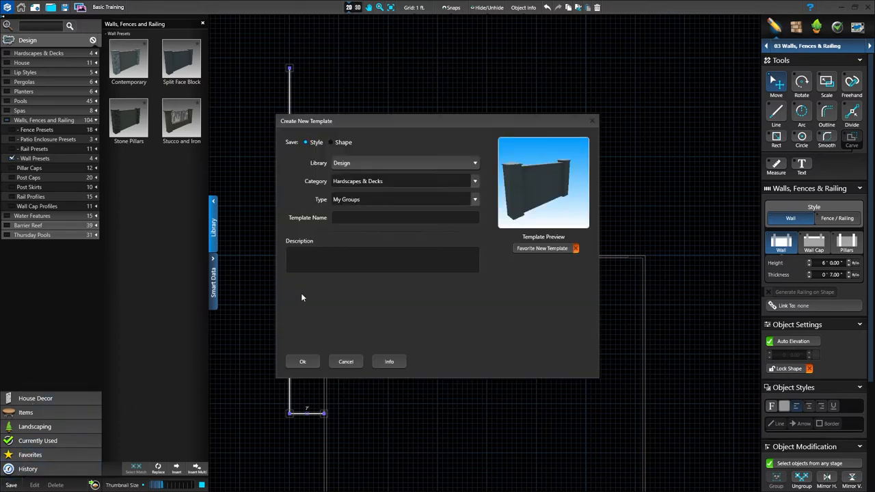
Save the template as 'Paver Retaining Wall' under Walls, Fences and Railing > Wall Presets
{"action": "left_click", "coordinate": [474, 182]}
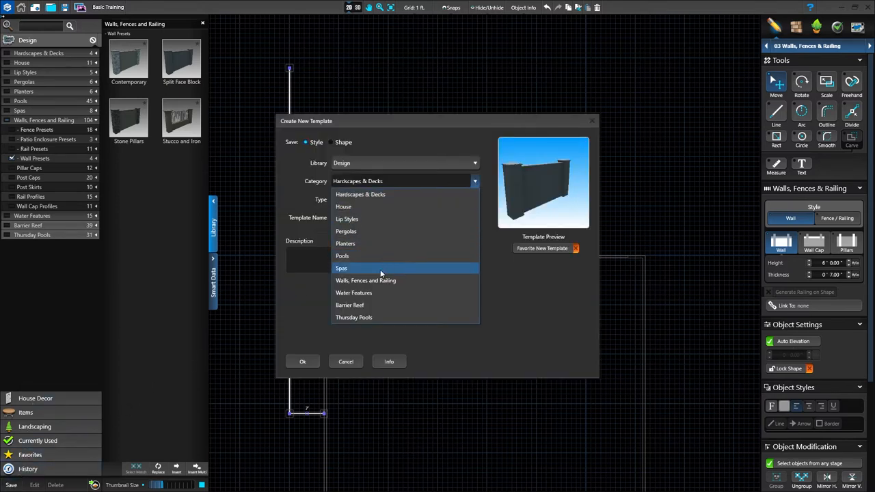
{"action": "left_click", "coordinate": [367, 280]}
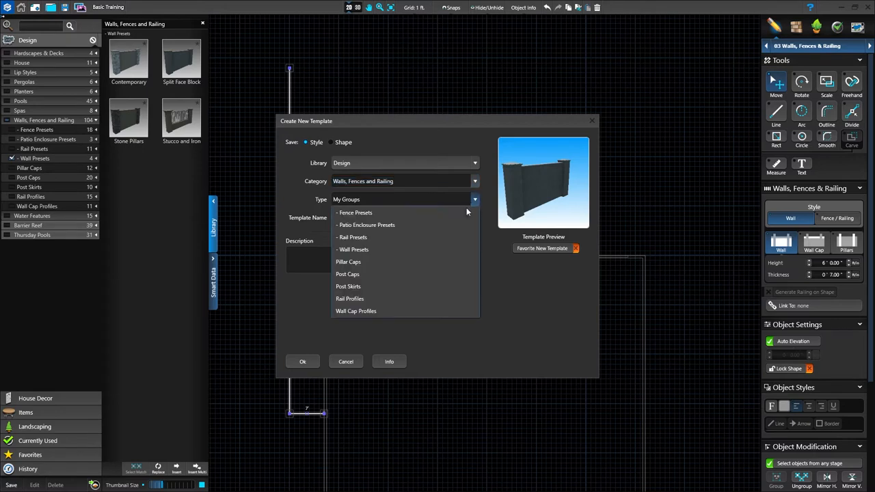
{"action": "left_click", "coordinate": [353, 249]}
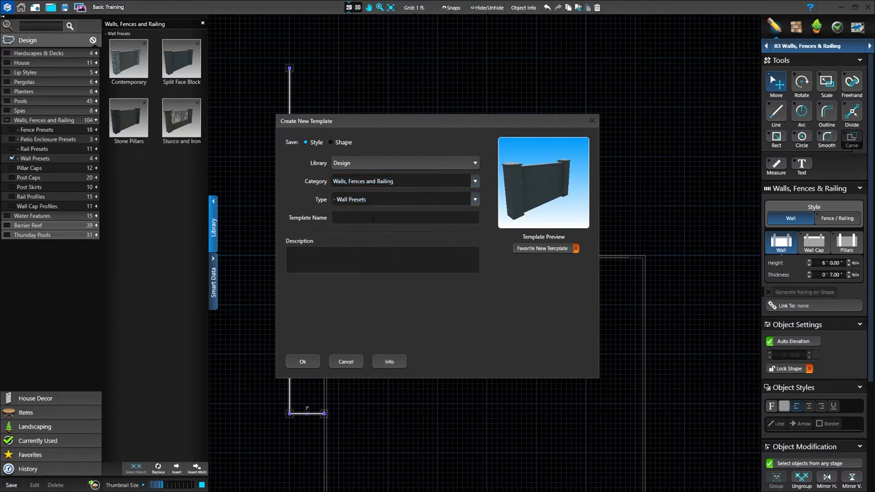
{"action": "type", "text": "Paver Retaining Wall"}
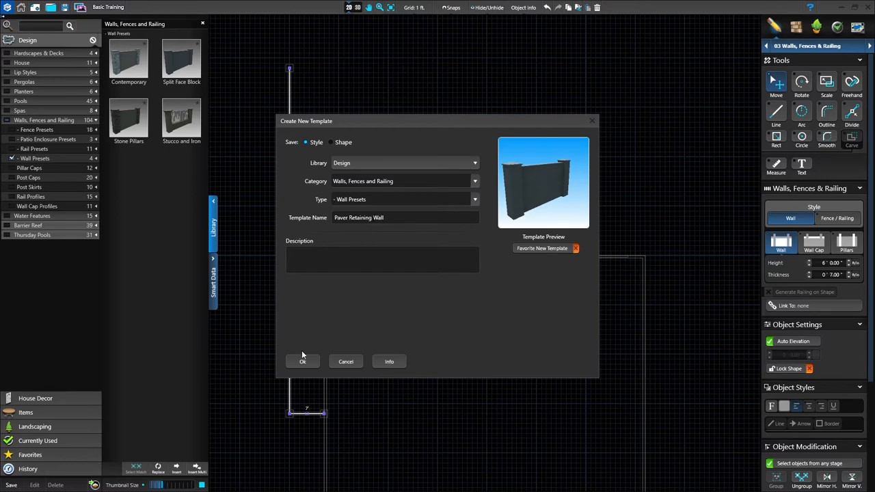
{"action": "left_click", "coordinate": [302, 361]}
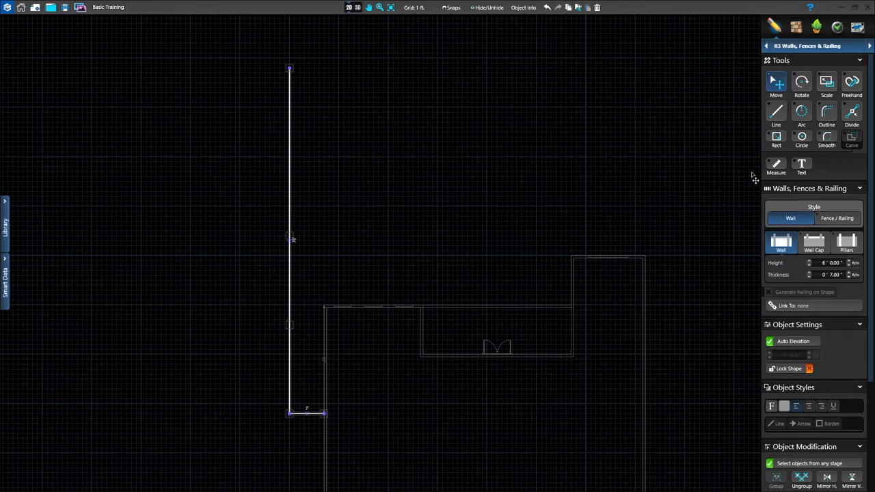
{"action": "mouse_move", "coordinate": [776, 165]}
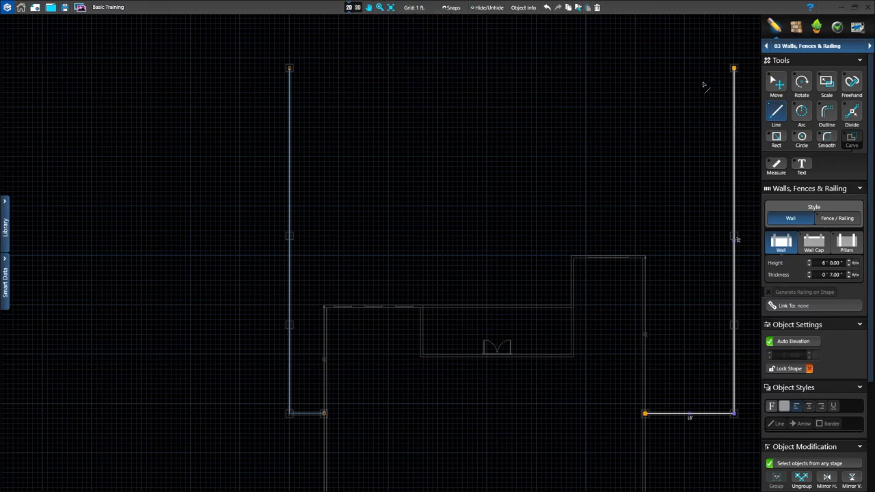
{"action": "mouse_move", "coordinate": [518, 65]}
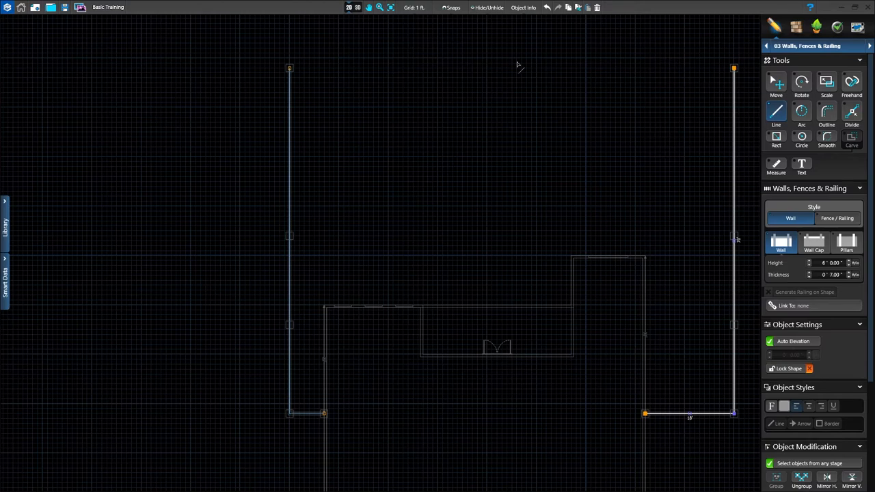
Draw the opposite side wall, running 18 ft out and 32 ft along the yard
{"action": "left_click", "coordinate": [357, 8]}
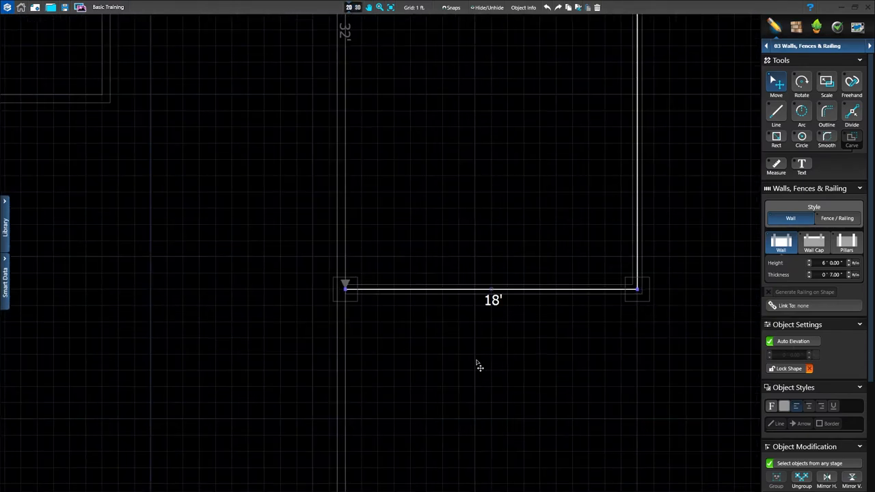
{"action": "mouse_move", "coordinate": [472, 364]}
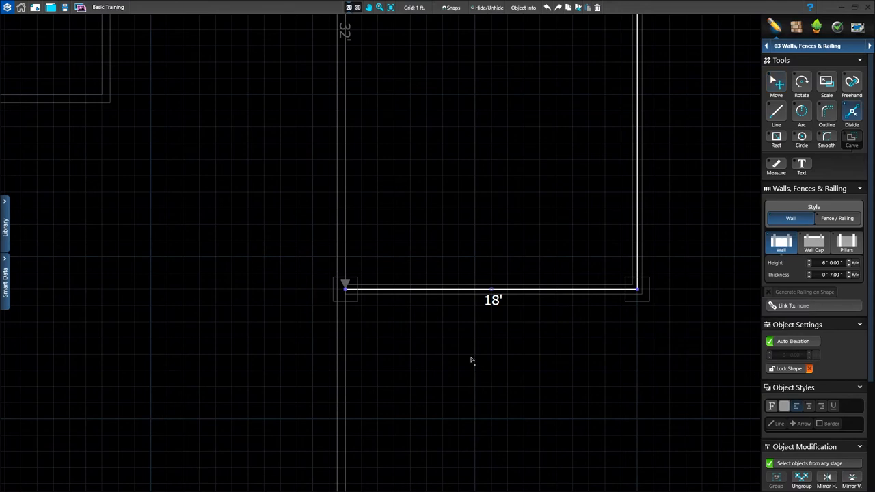
{"action": "mouse_move", "coordinate": [364, 294]}
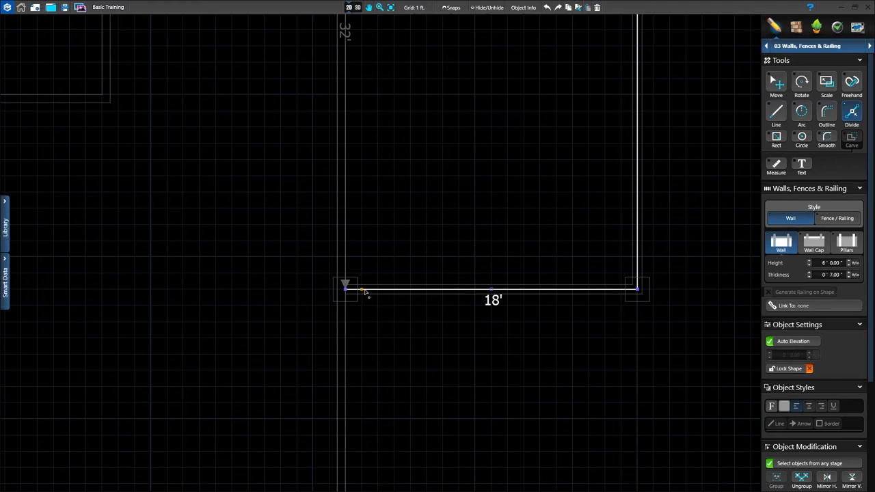
{"action": "mouse_move", "coordinate": [410, 294]}
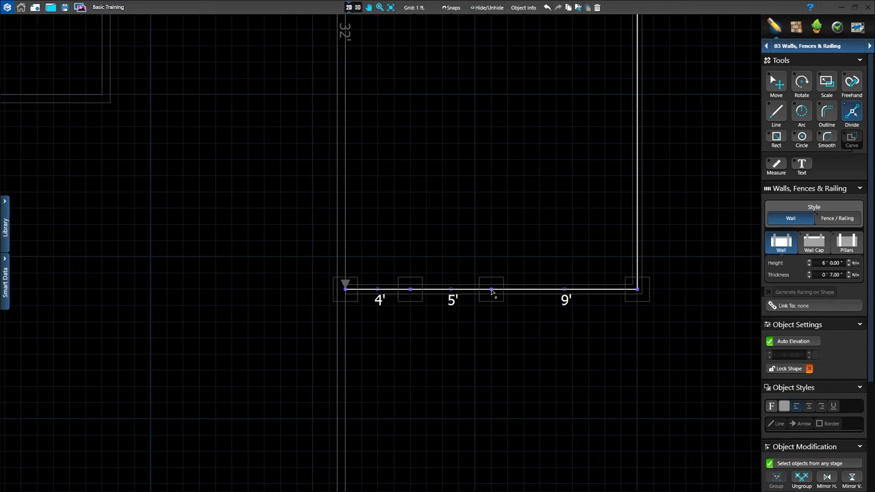
{"action": "mouse_move", "coordinate": [467, 286]}
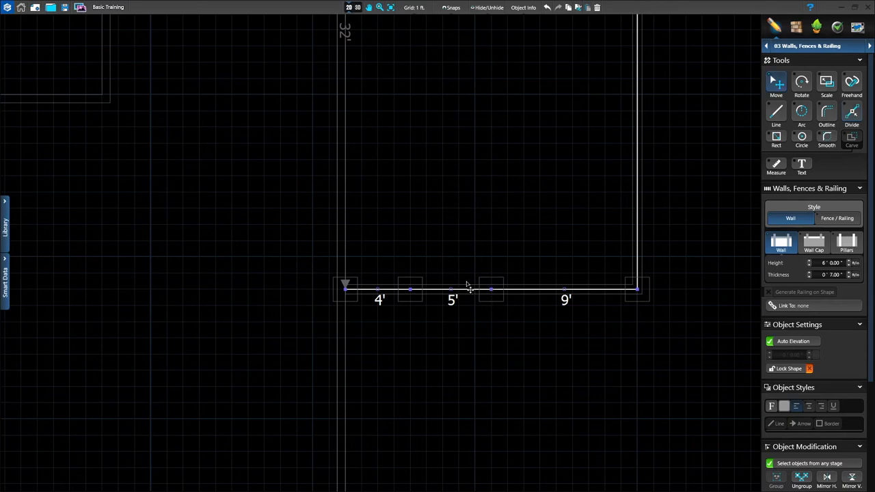
{"action": "mouse_move", "coordinate": [457, 295]}
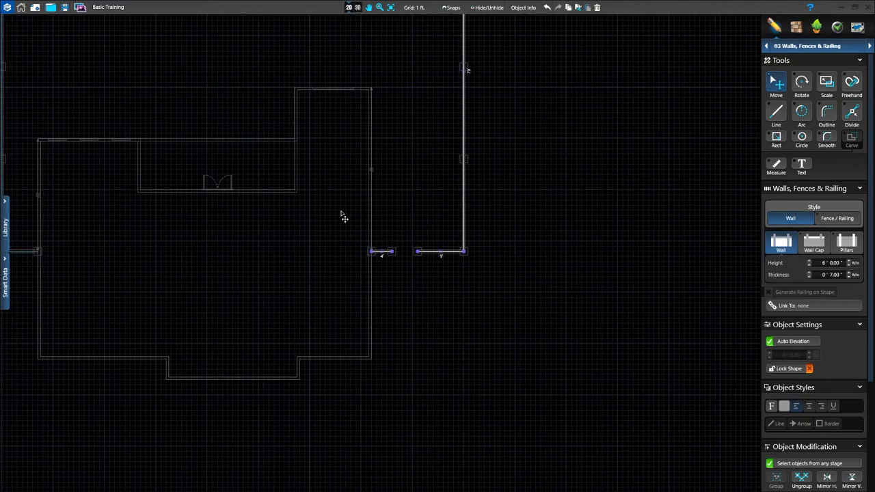
Pan to the whole property, draw the back wall, and select it
{"action": "left_click_drag", "start_coordinate": [342, 217], "coordinate": [484, 405]}
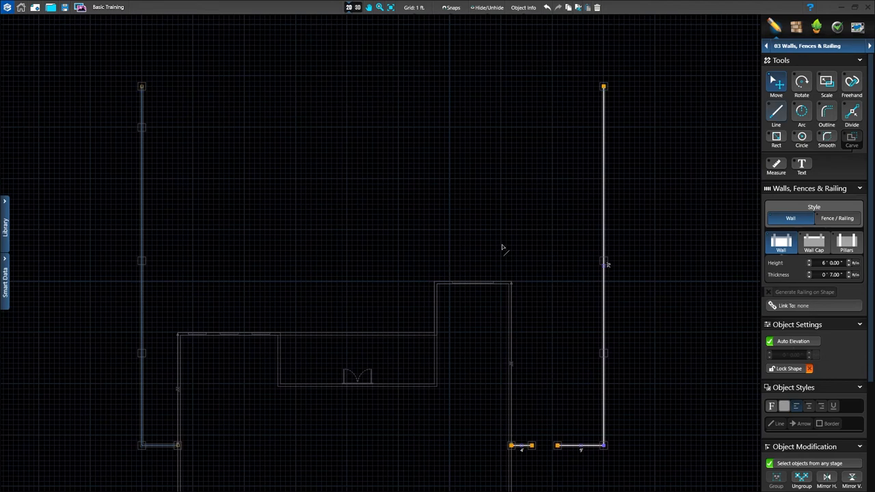
{"action": "mouse_move", "coordinate": [598, 82]}
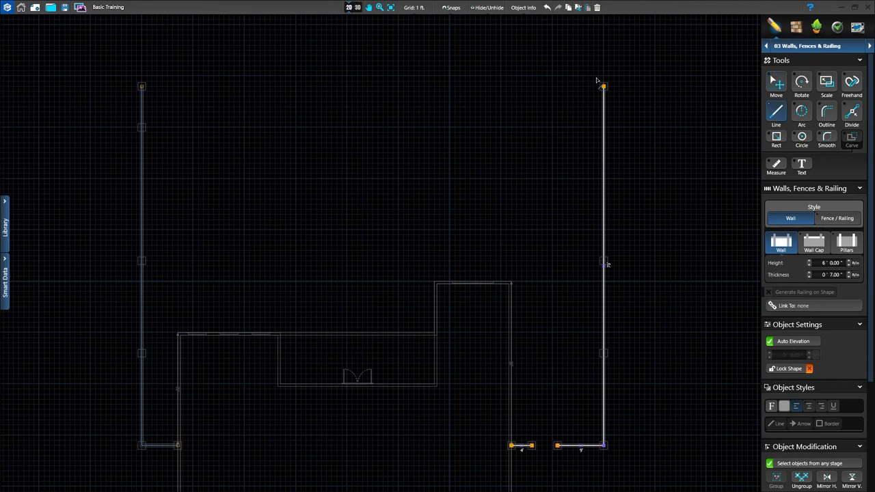
{"action": "mouse_move", "coordinate": [603, 77]}
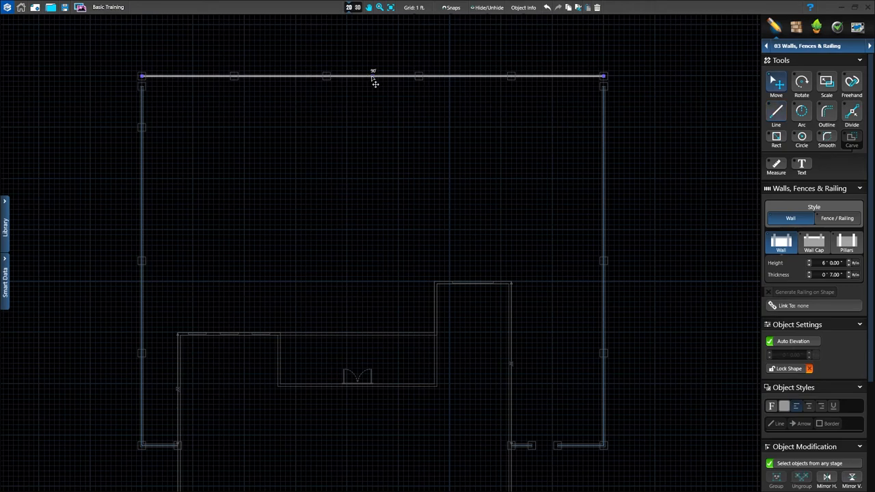
{"action": "left_click", "coordinate": [372, 73]}
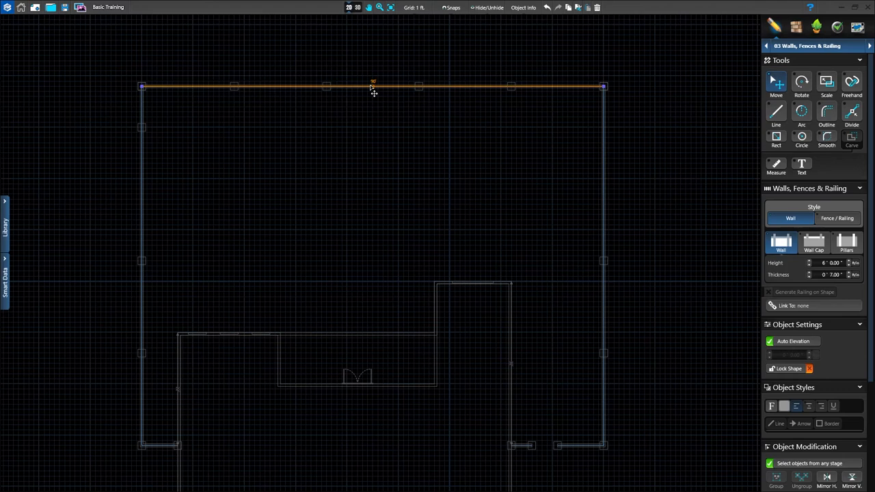
{"action": "mouse_move", "coordinate": [397, 76]}
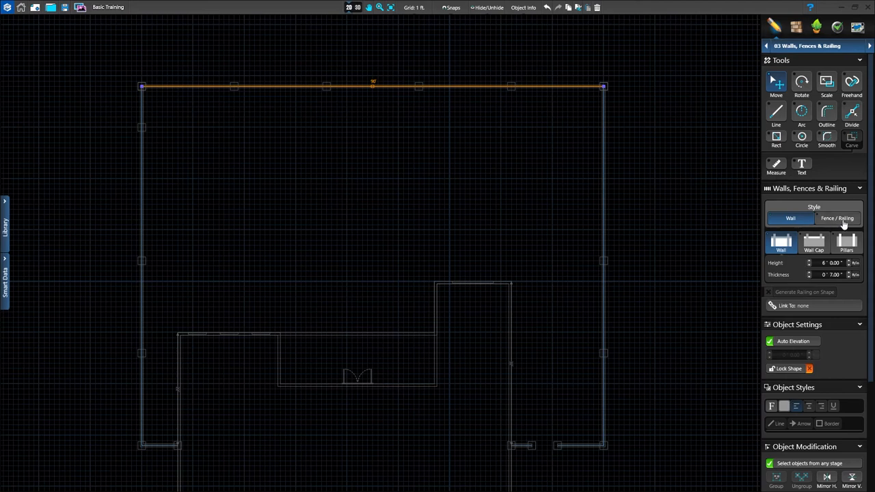
Switch the back wall's style to Fence / Railing
{"action": "left_click", "coordinate": [838, 218]}
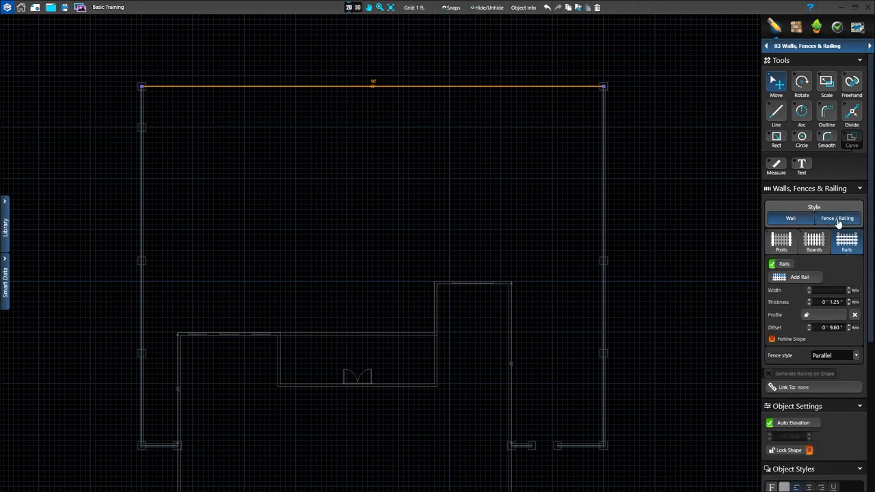
{"action": "left_click", "coordinate": [838, 217]}
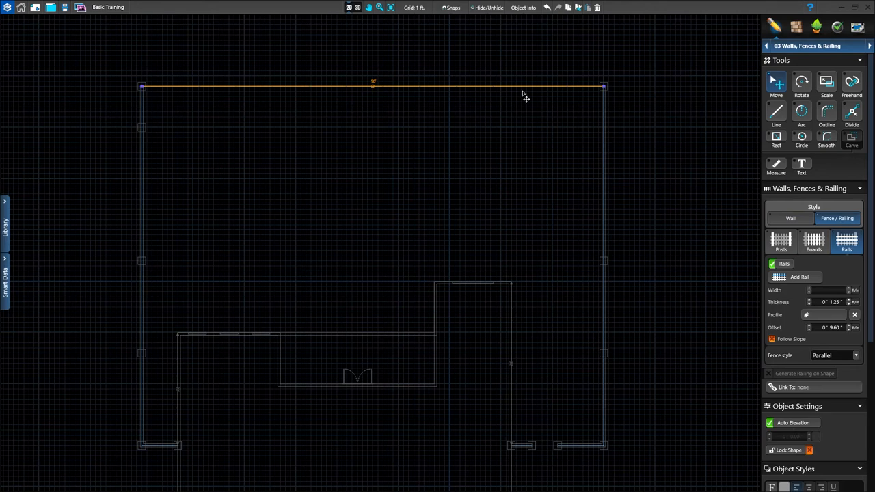
{"action": "mouse_move", "coordinate": [352, 7]}
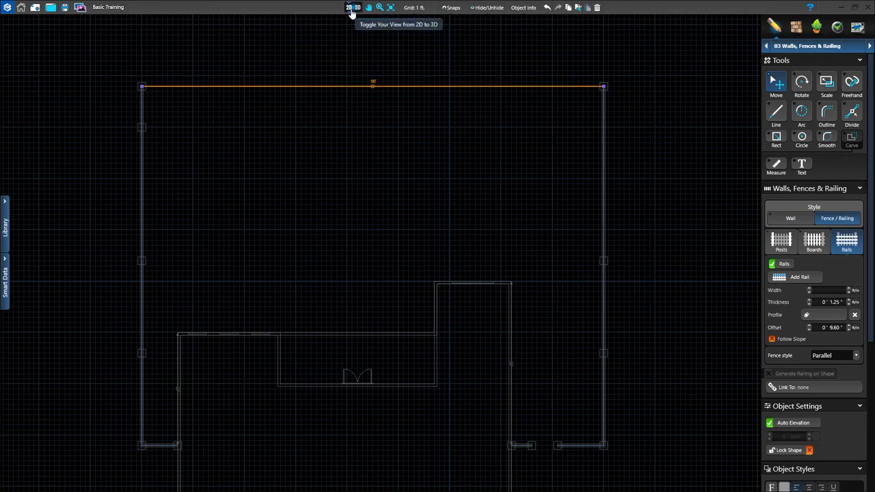
Switch to 3D and apply the Iron, Spear Top fence preset
{"action": "left_click", "coordinate": [352, 7]}
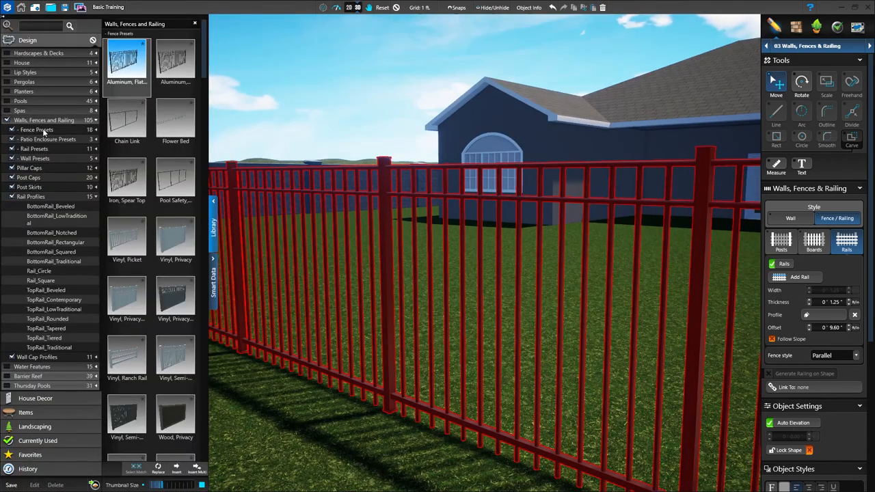
{"action": "mouse_move", "coordinate": [126, 181]}
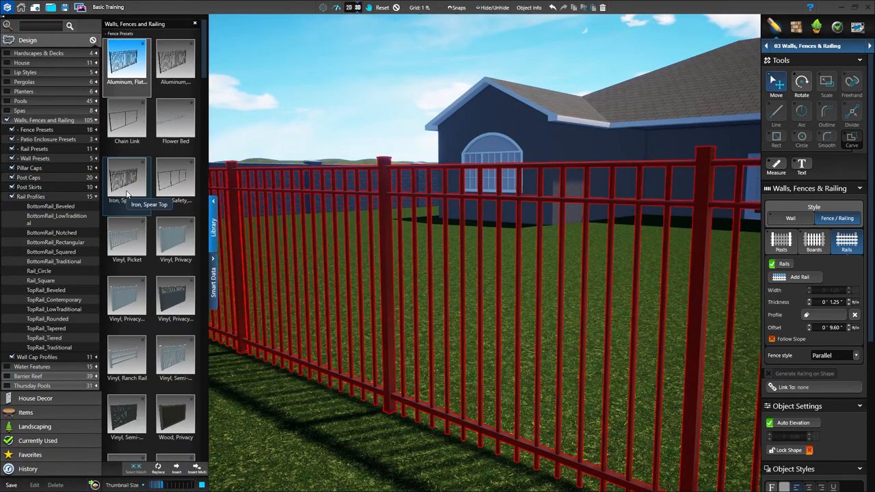
{"action": "left_click", "coordinate": [126, 181]}
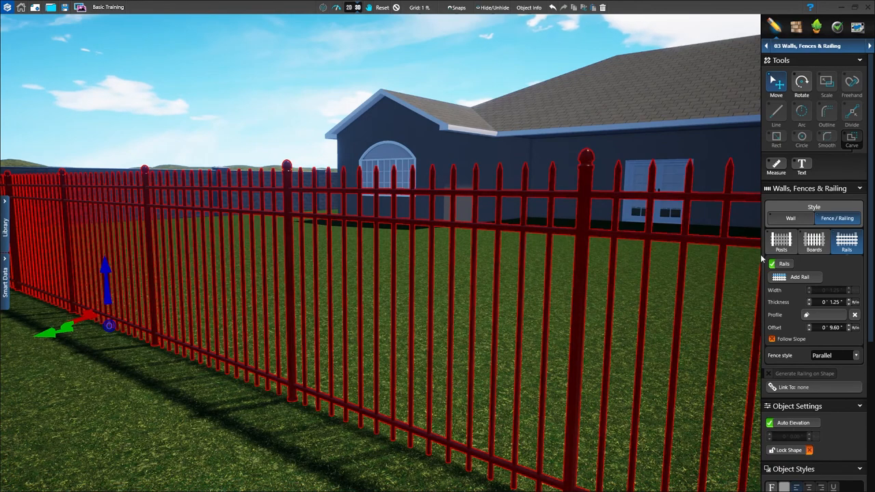
Give the fence posts Soft Circle 01 caps and set flat picket tops
{"action": "left_click", "coordinate": [781, 241]}
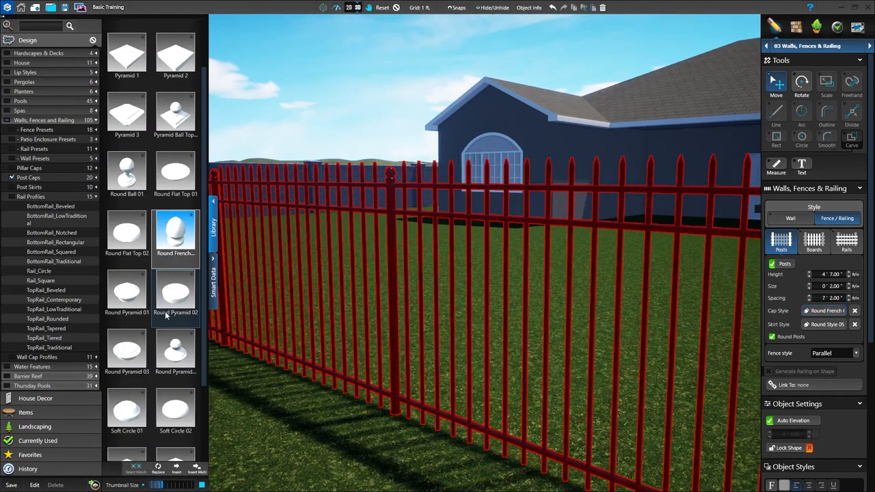
{"action": "left_click", "coordinate": [127, 390]}
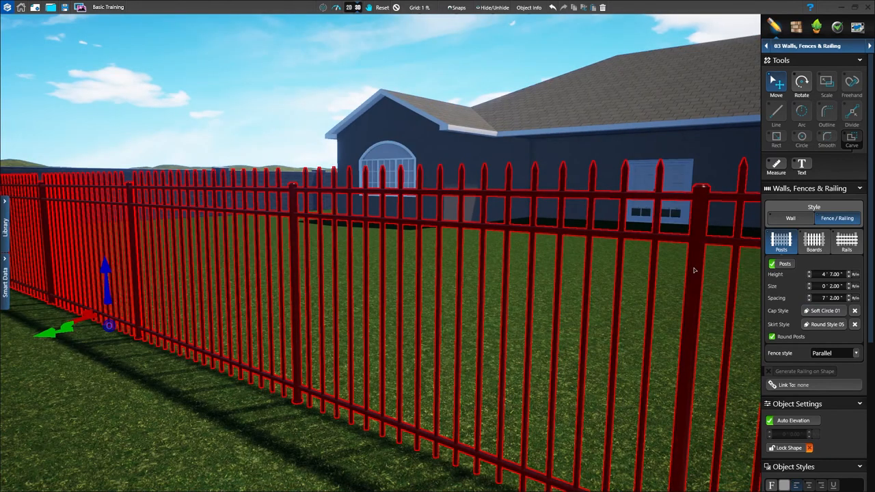
{"action": "left_click", "coordinate": [814, 241]}
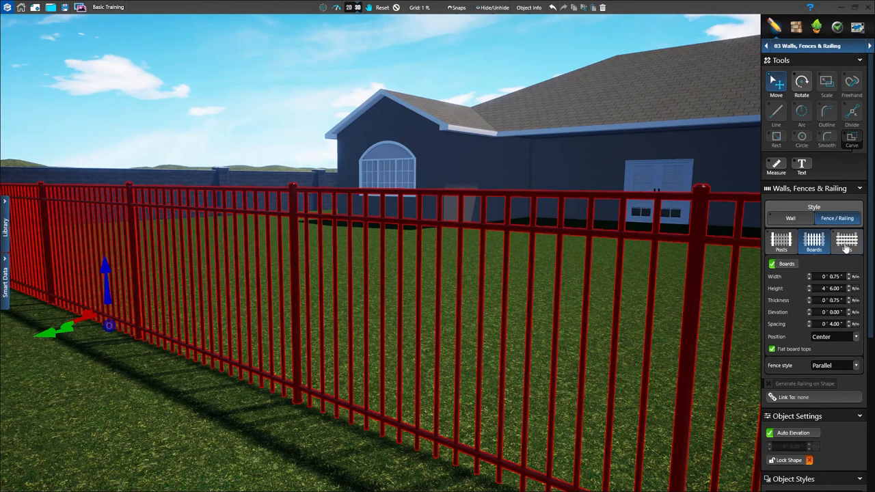
Clear the top rail's beveled profile and apply TopRail_Contemporary
{"action": "left_click", "coordinate": [846, 243]}
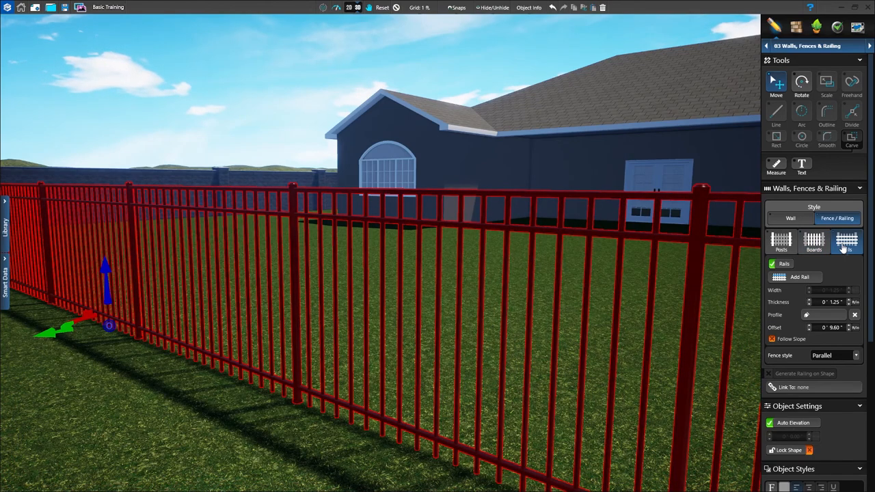
{"action": "left_click", "coordinate": [847, 240]}
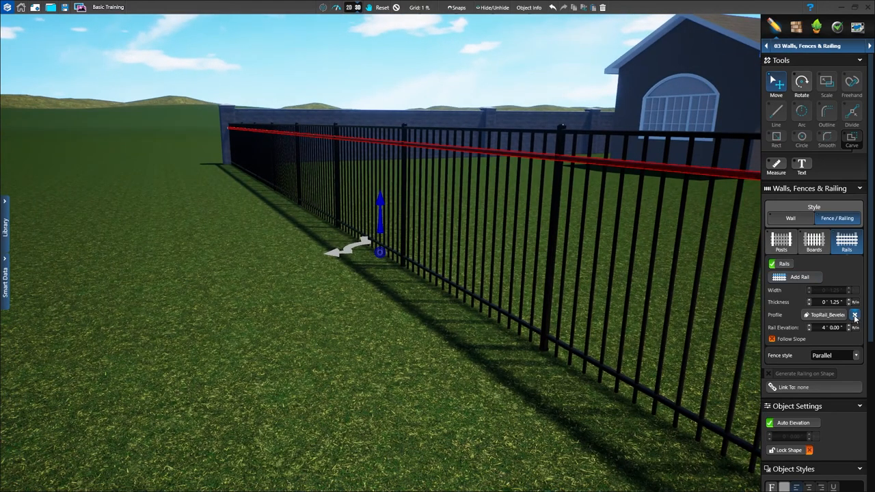
{"action": "left_click", "coordinate": [861, 315]}
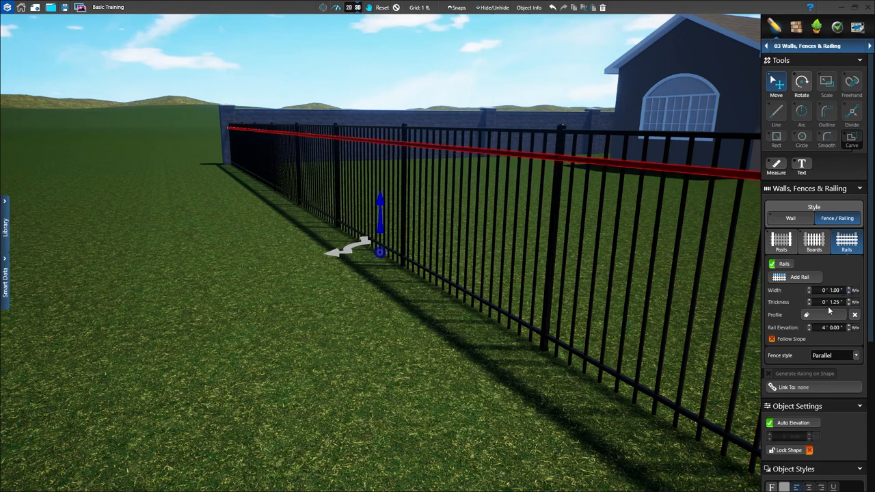
{"action": "left_click", "coordinate": [806, 314]}
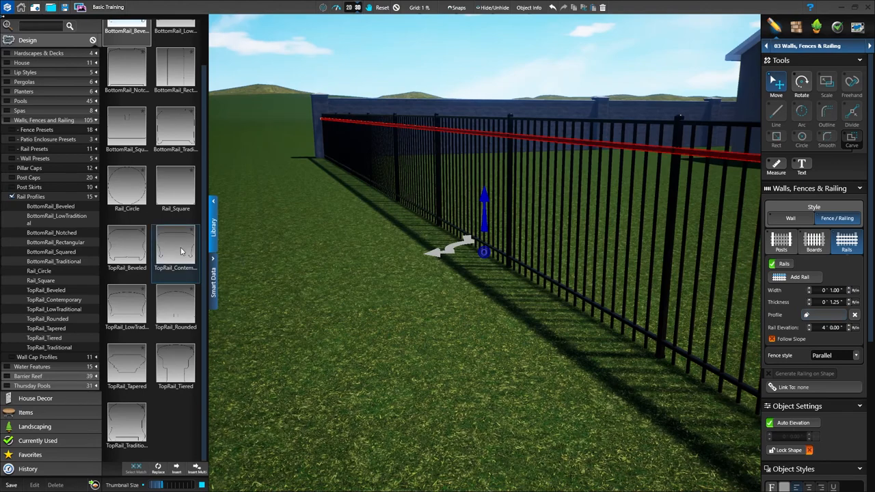
{"action": "left_click", "coordinate": [175, 248]}
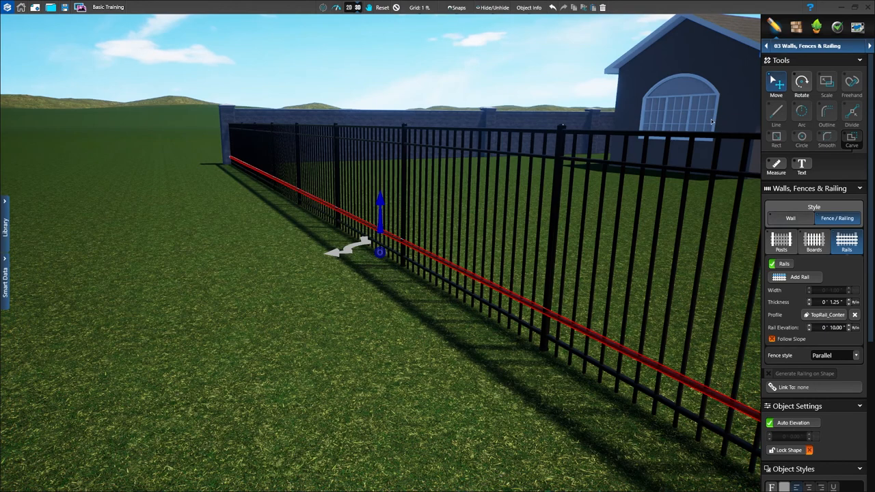
{"action": "mouse_move", "coordinate": [350, 8]}
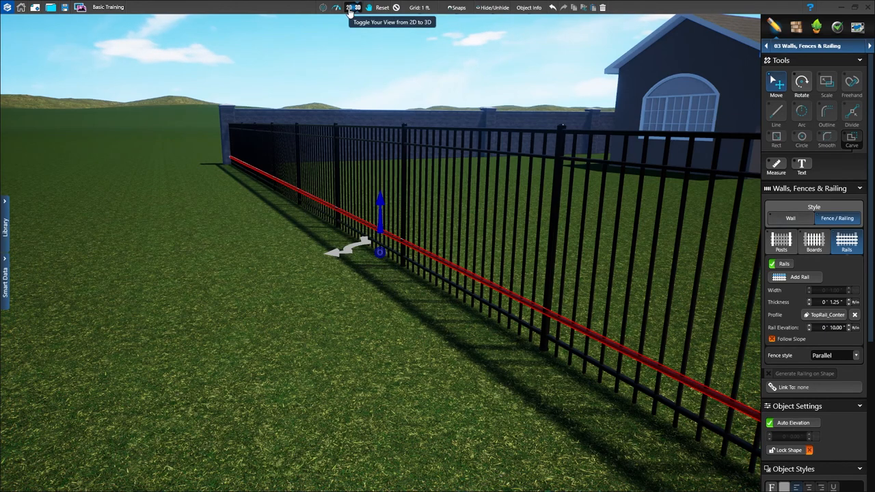
From 2D view, save the fence to the Library as a Fence Preset named 'Iron, Flat Top'
{"action": "left_click", "coordinate": [350, 8]}
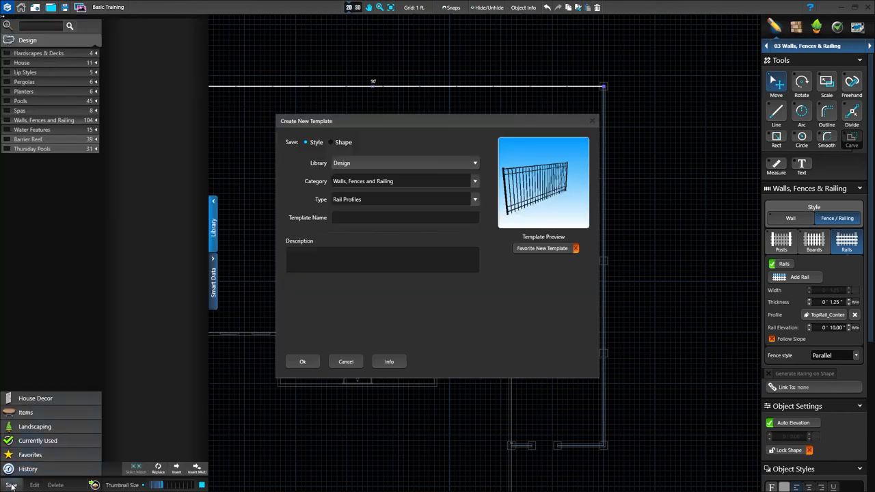
{"action": "left_click", "coordinate": [474, 181]}
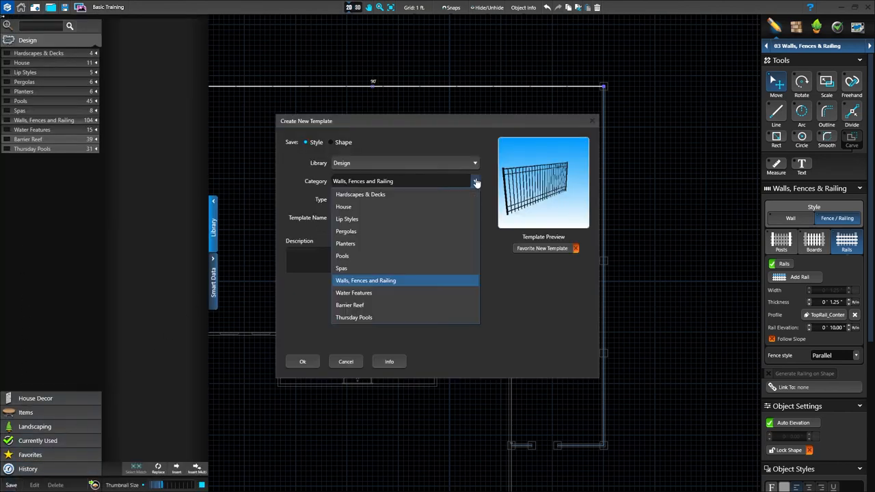
{"action": "left_click", "coordinate": [365, 280]}
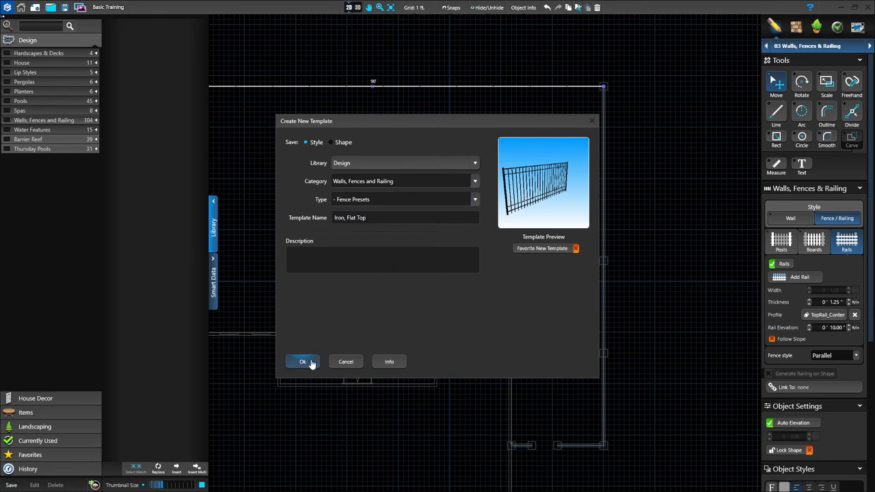
{"action": "left_click", "coordinate": [303, 362]}
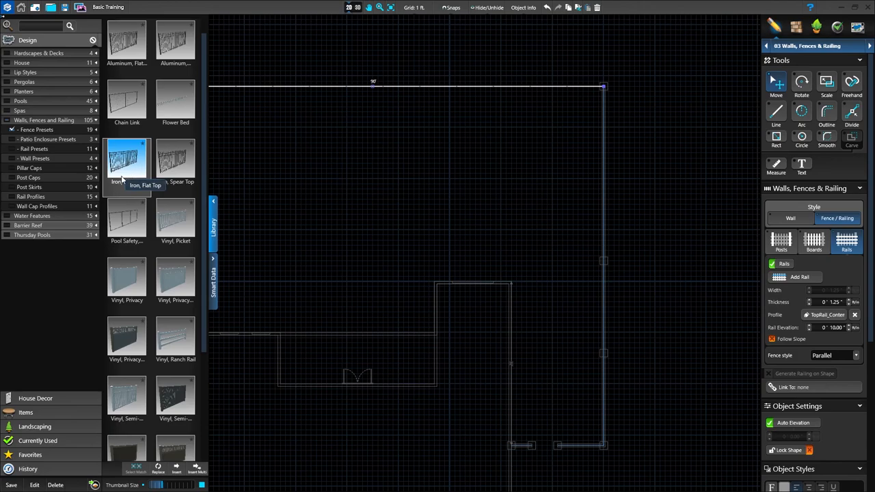
{"action": "mouse_move", "coordinate": [204, 169]}
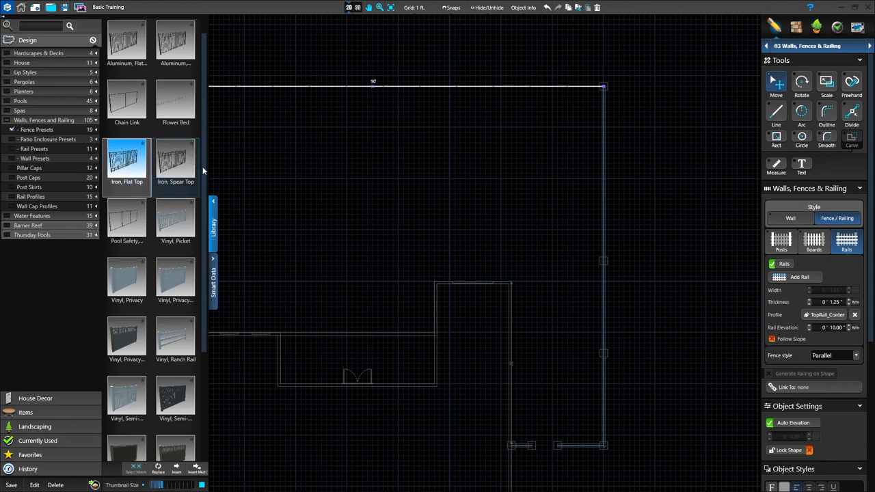